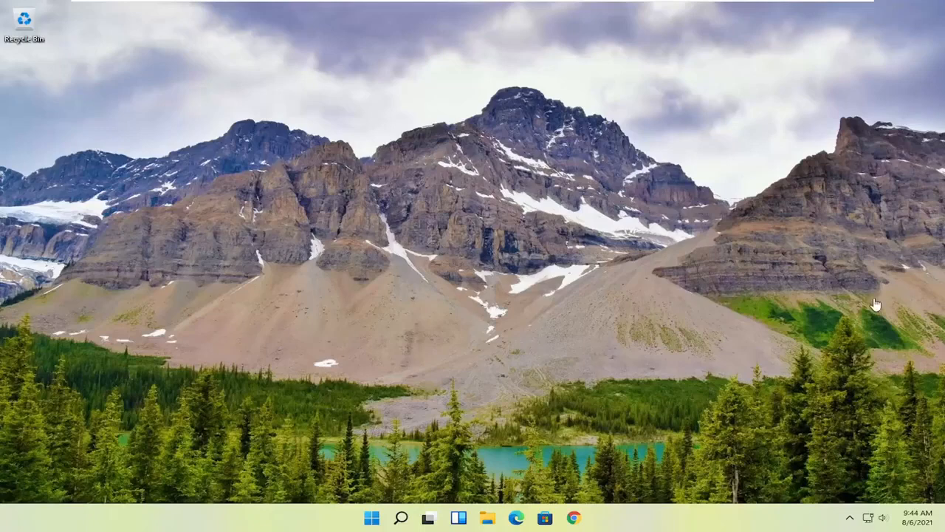
mouse_move(572, 261)
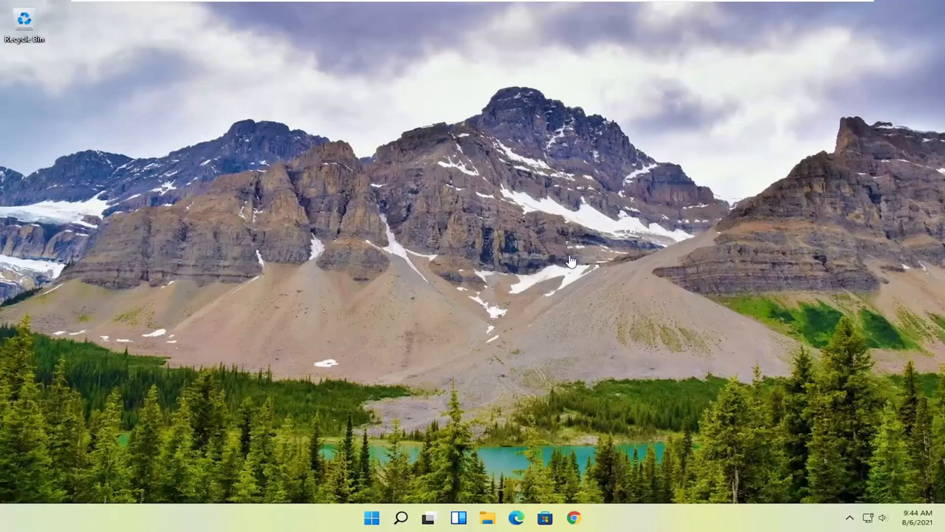
mouse_move(420, 347)
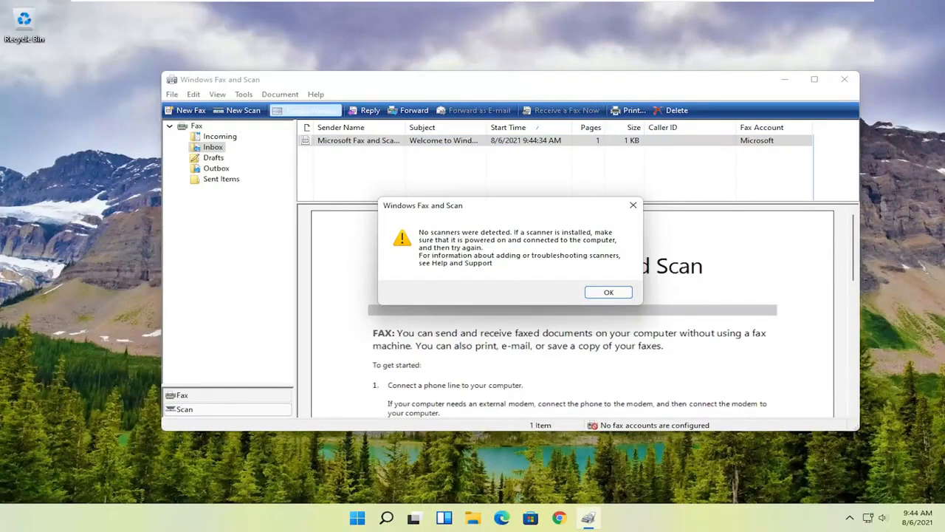
mouse_move(453, 300)
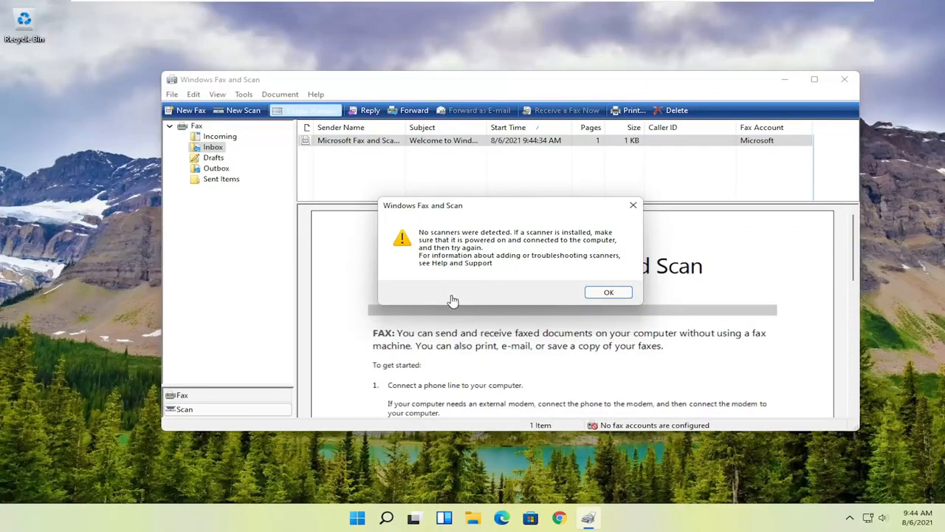
mouse_move(447, 288)
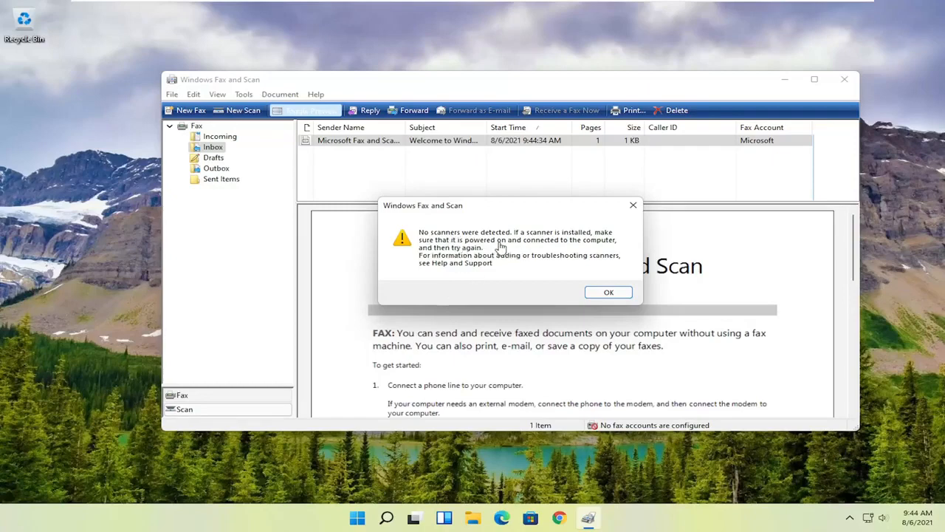
mouse_move(464, 223)
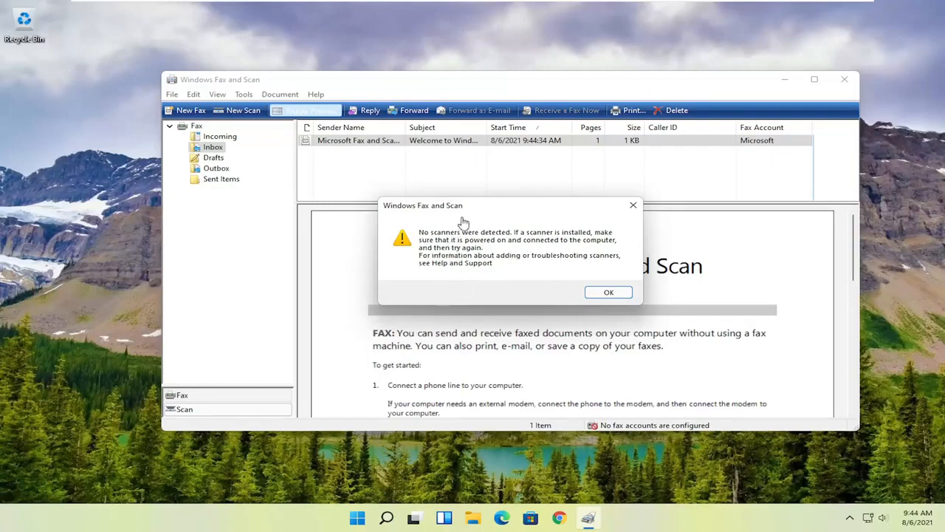
mouse_move(578, 195)
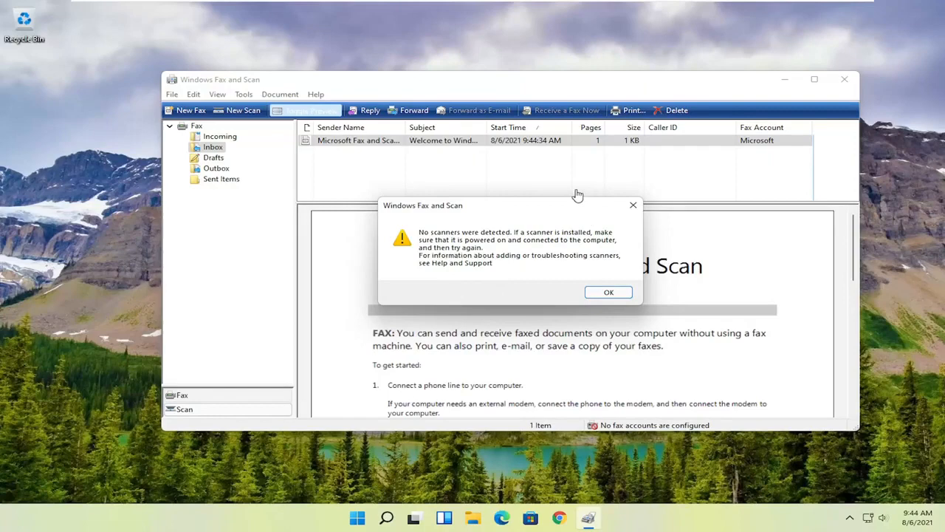
mouse_move(562, 200)
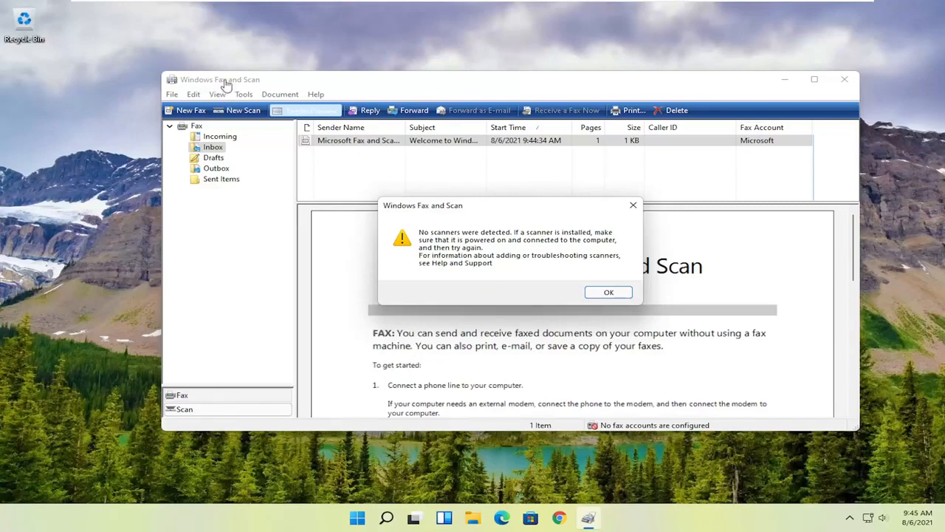
mouse_move(262, 165)
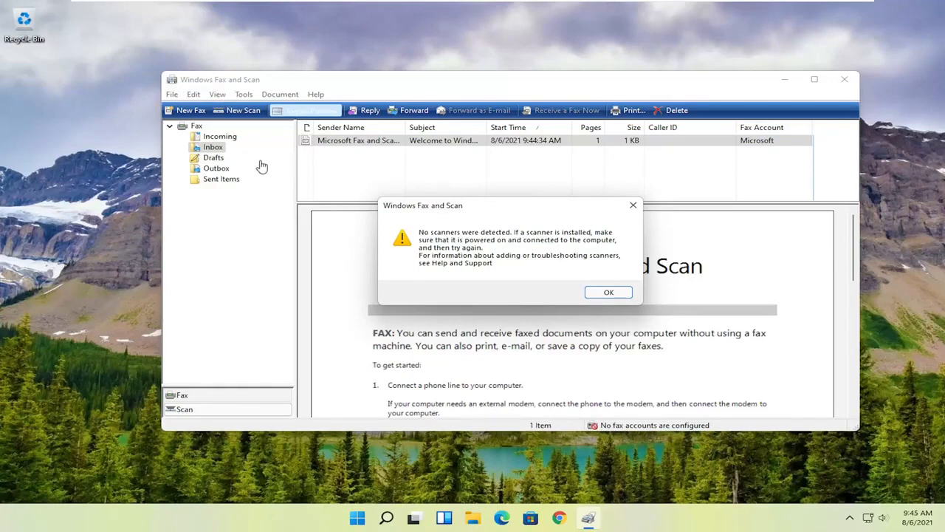
mouse_move(276, 183)
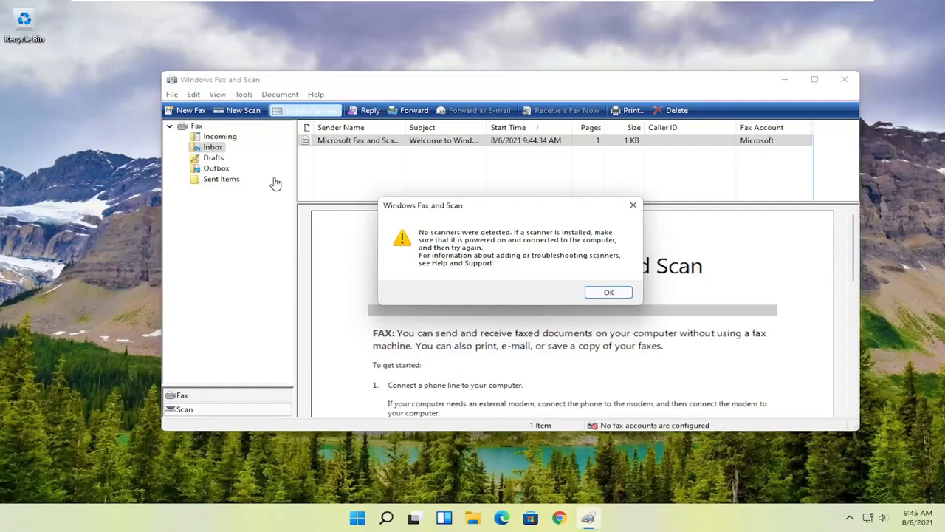
mouse_move(92, 104)
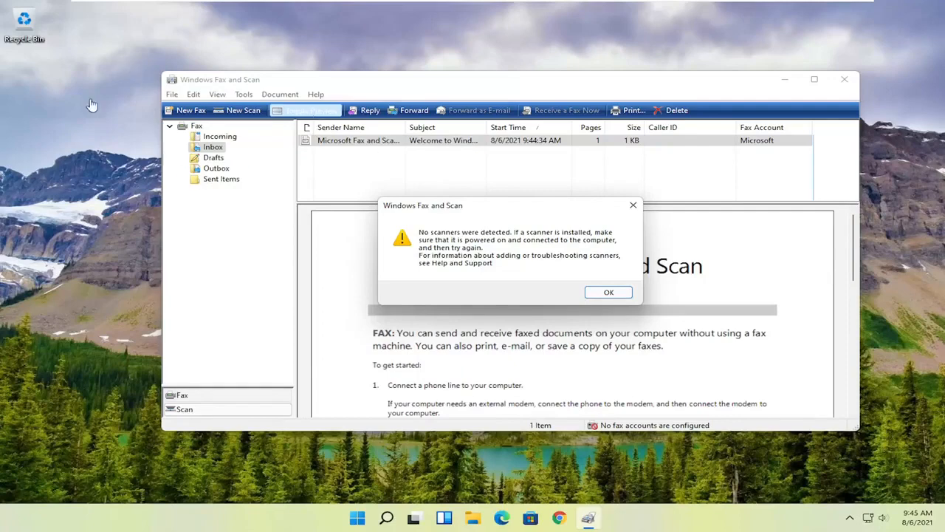
mouse_move(163, 223)
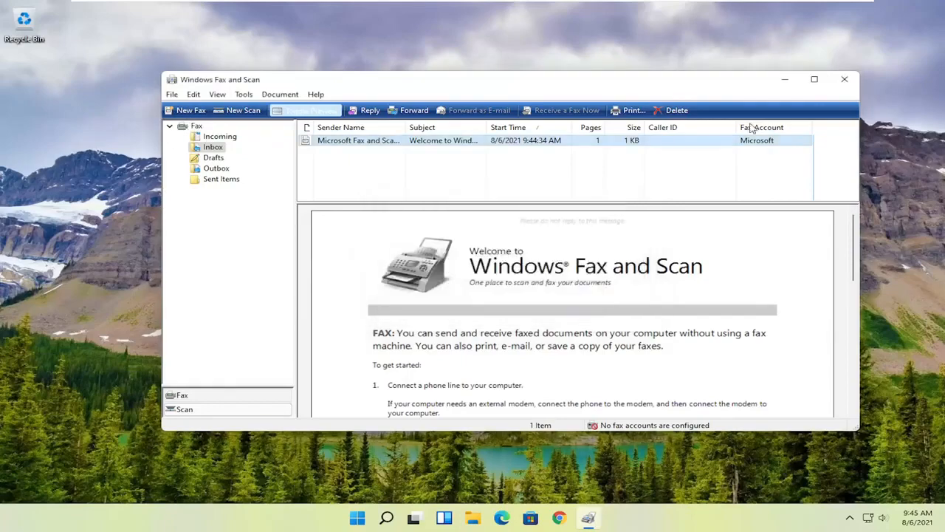
Close the Windows Fax and Scan window, leaving the desktop showing.
left_click(844, 79)
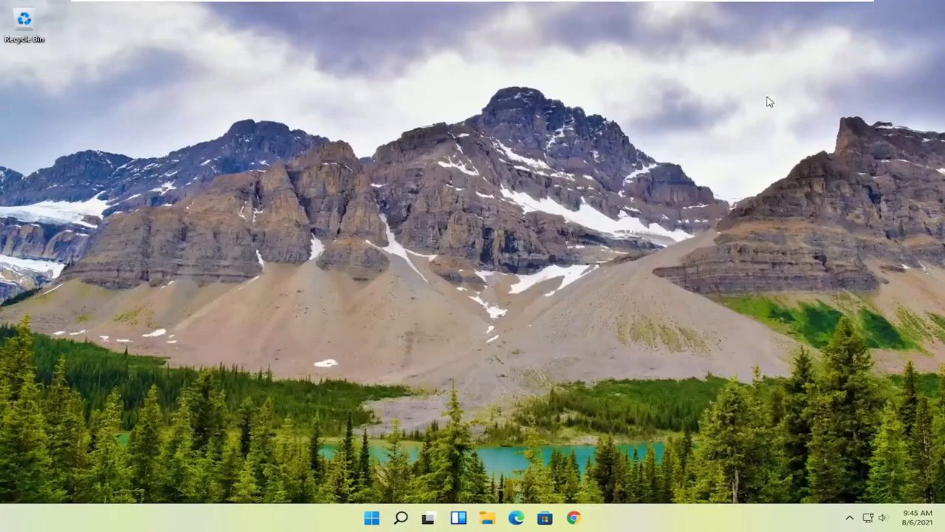